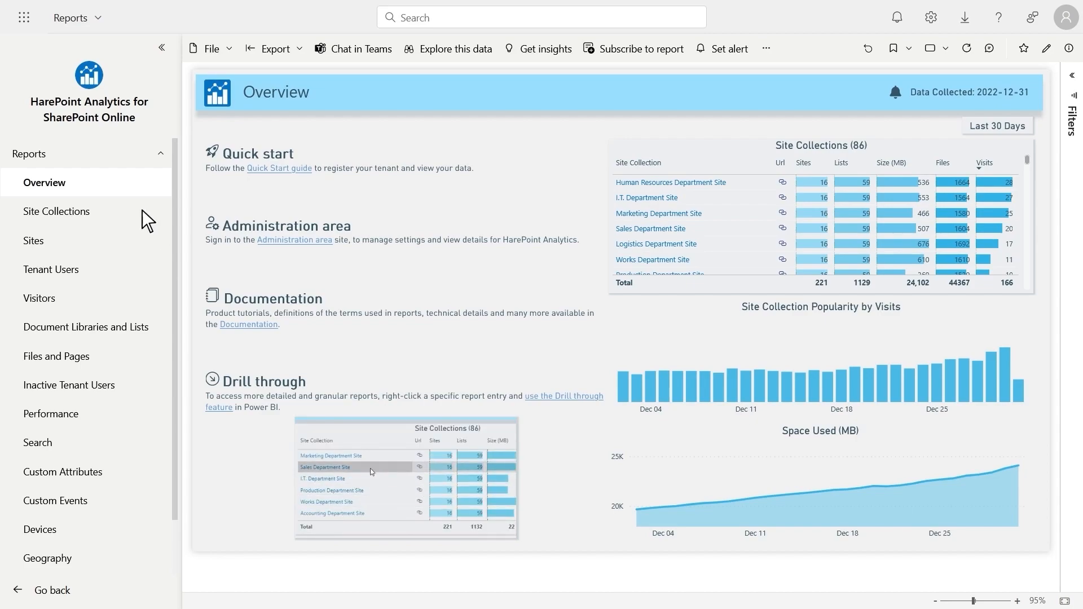
From Site Collections, narrow to Sales Department Site and drill through to the London site's Files and Pages.
left_click(56, 211)
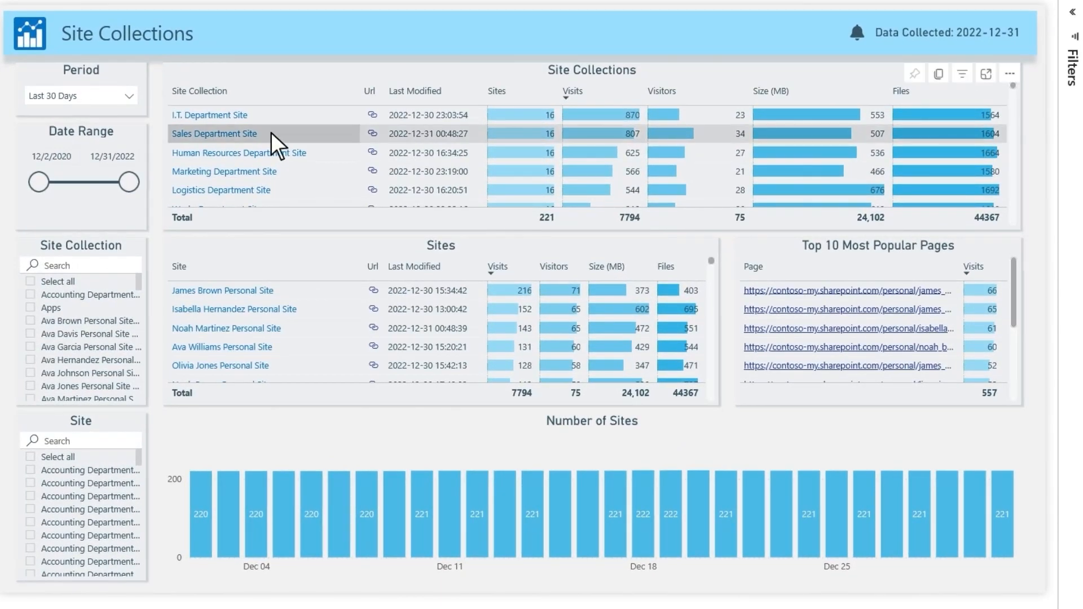
left_click(214, 134)
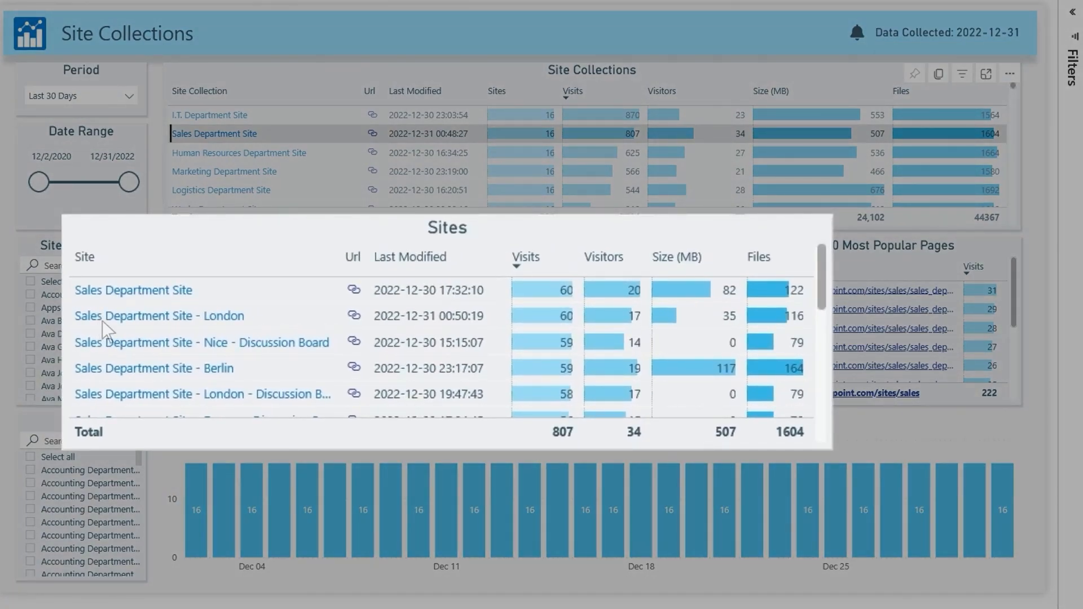
right_click(133, 316)
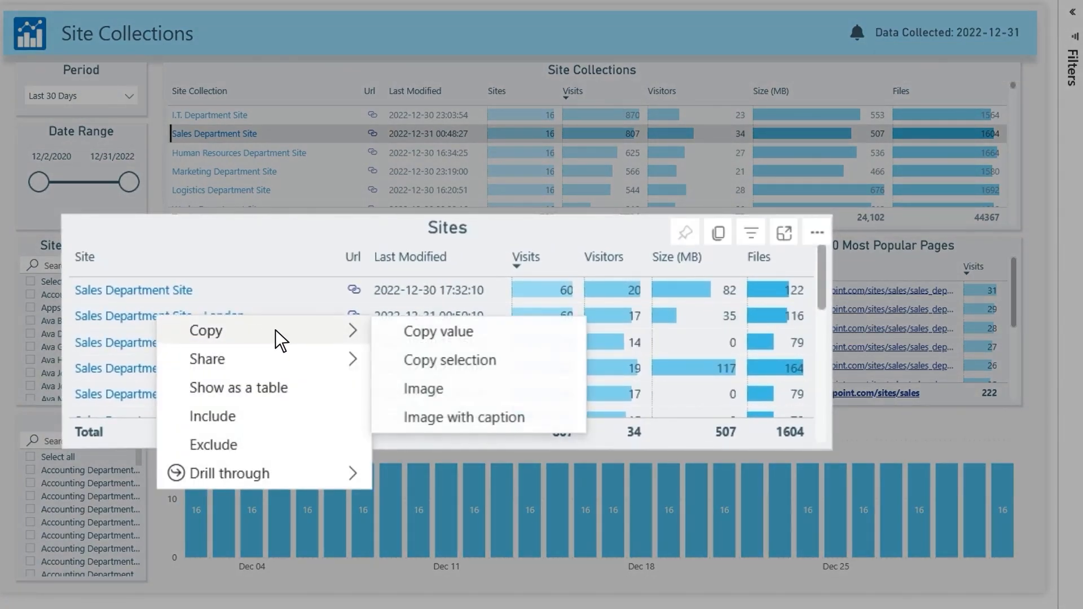
mouse_move(235, 473)
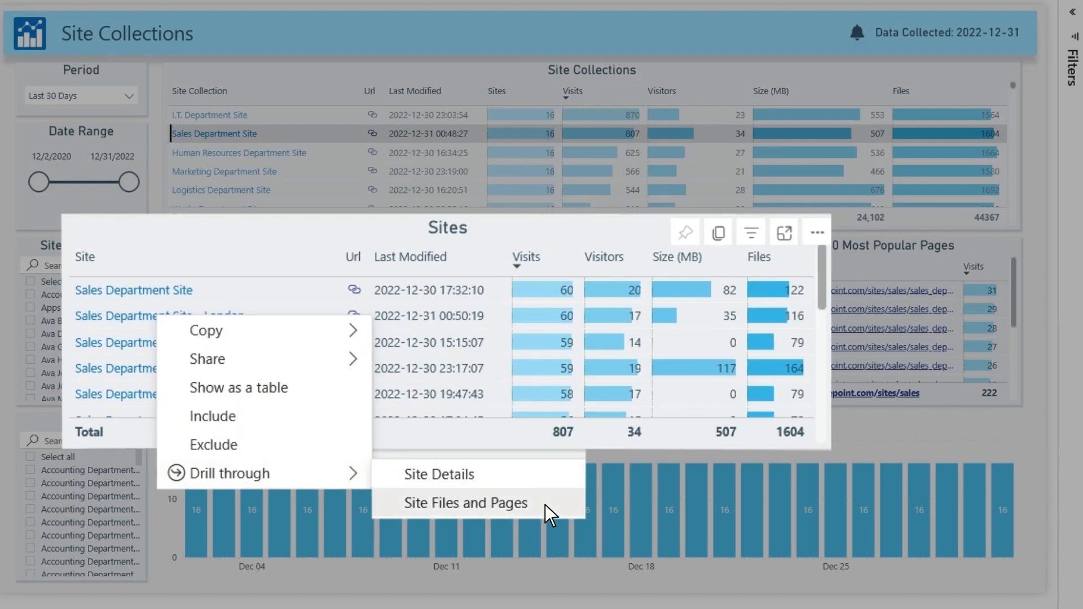
left_click(465, 504)
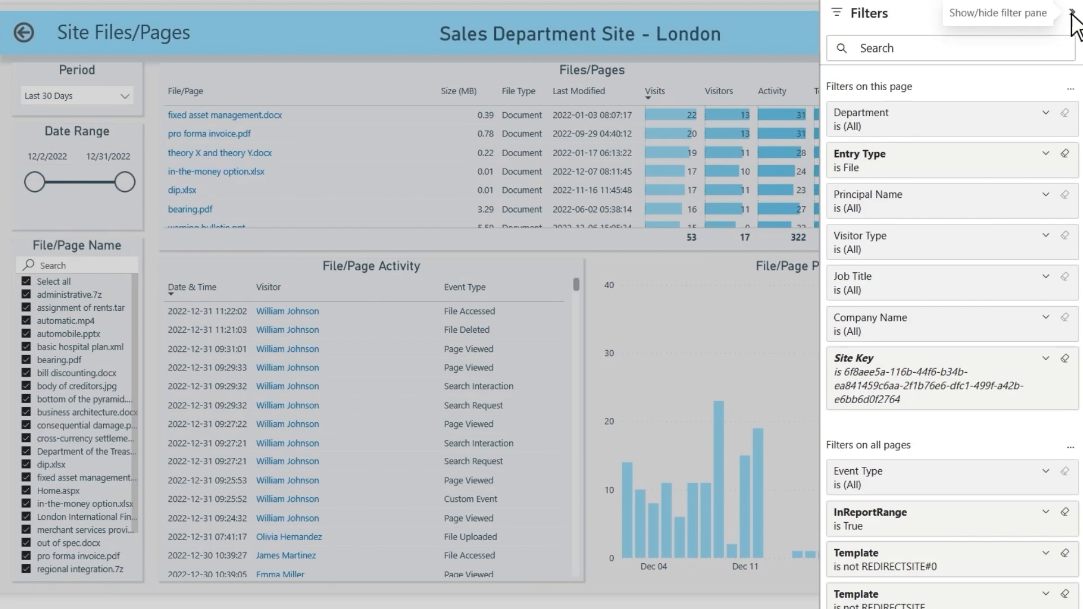
left_click(1073, 13)
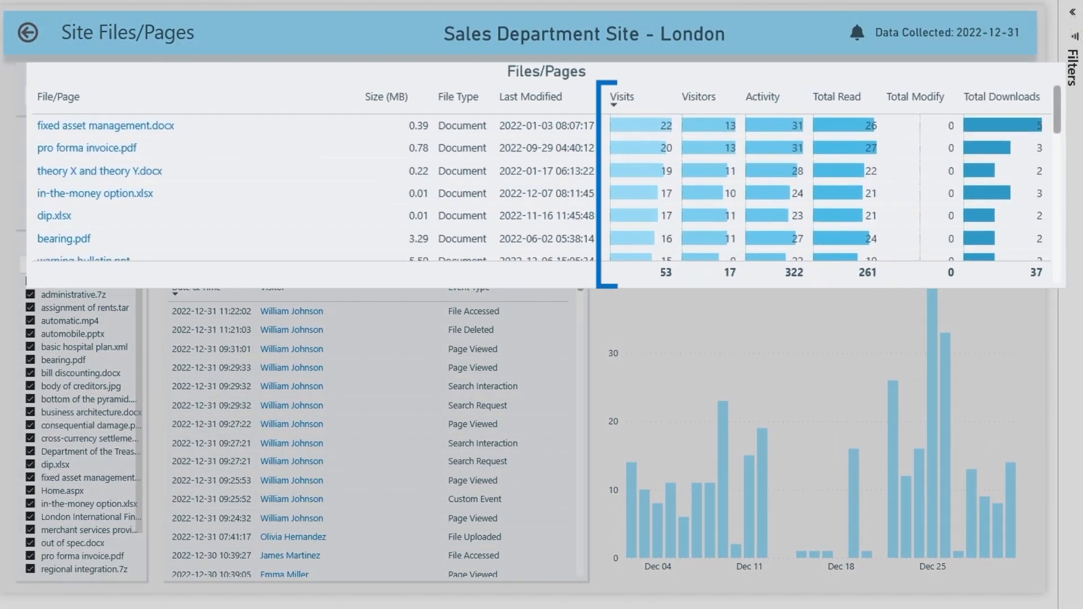
left_click(761, 97)
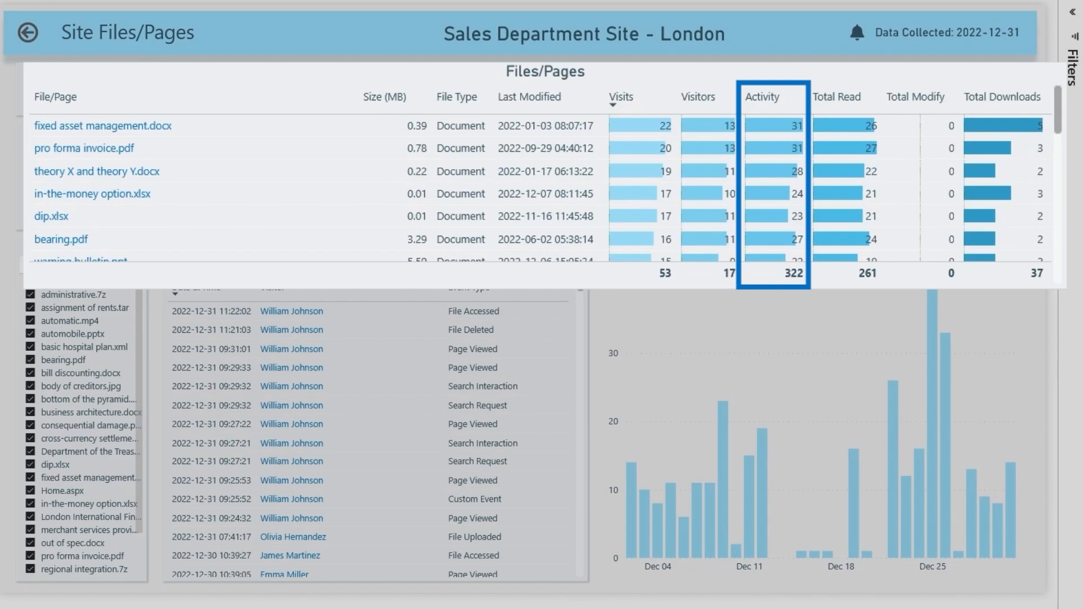
left_click(836, 97)
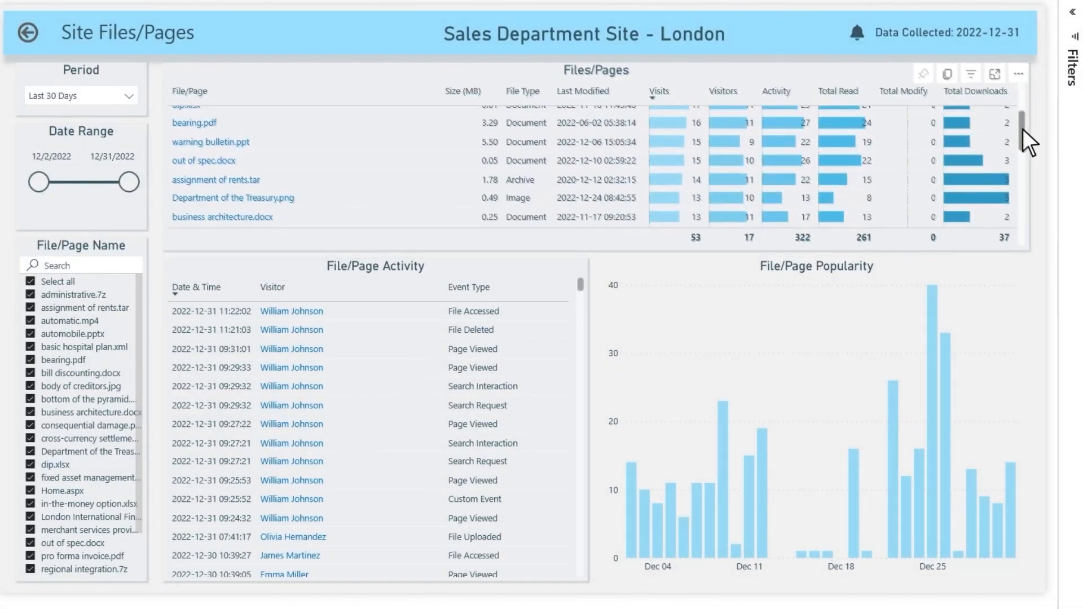
Filter activity and popularity to the financial futures exchange file, then to assignment of rents.tar.
left_click(297, 198)
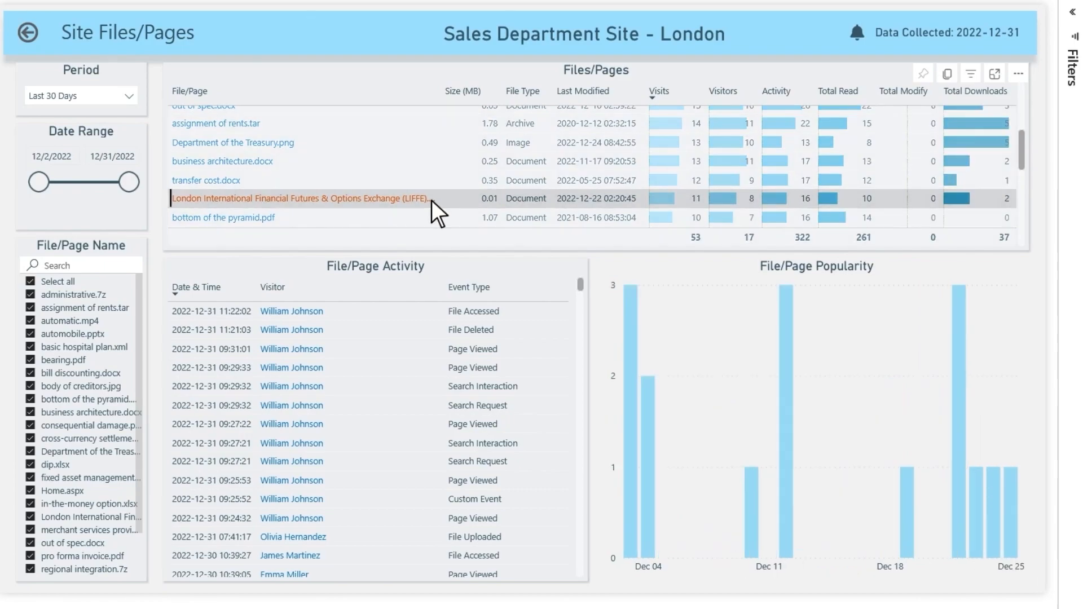
left_click(297, 199)
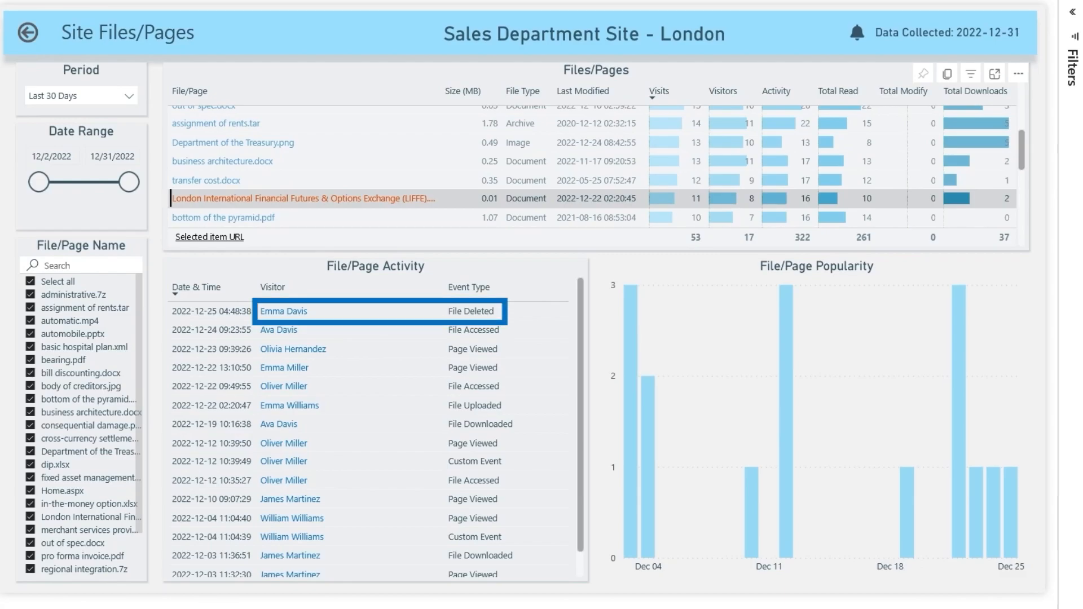
left_click(221, 123)
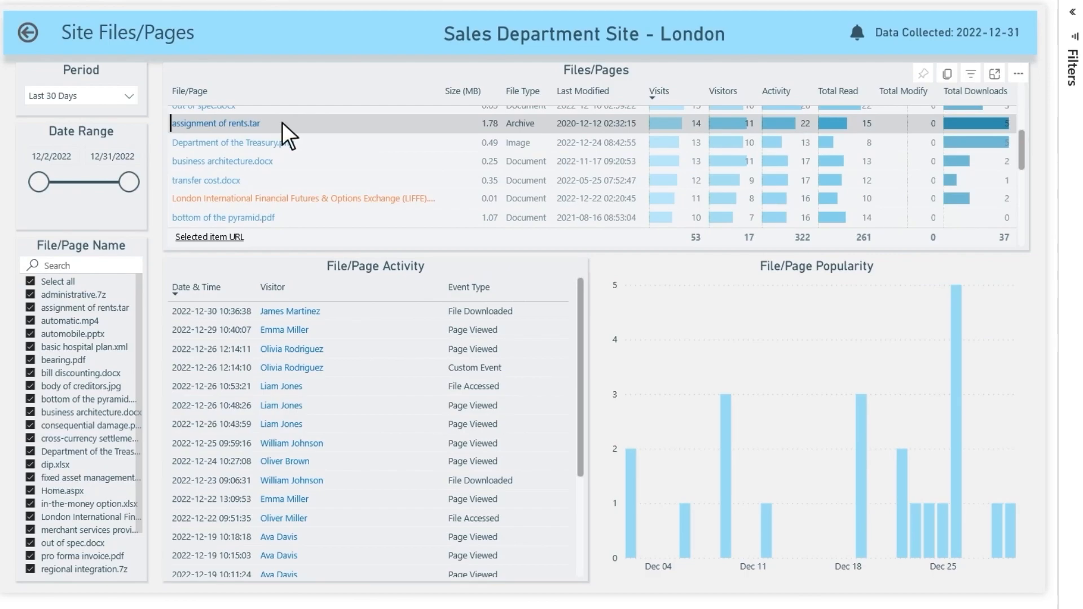
Drill through to File or Page Details for assignment of rents.tar and set the period to Last 180 Days.
right_click(215, 123)
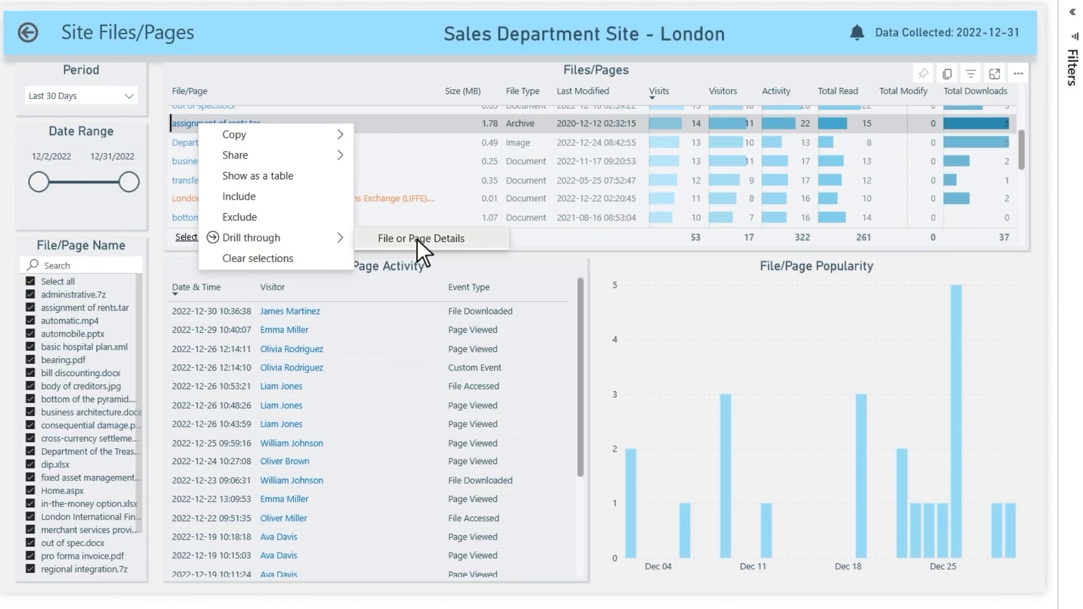
left_click(423, 238)
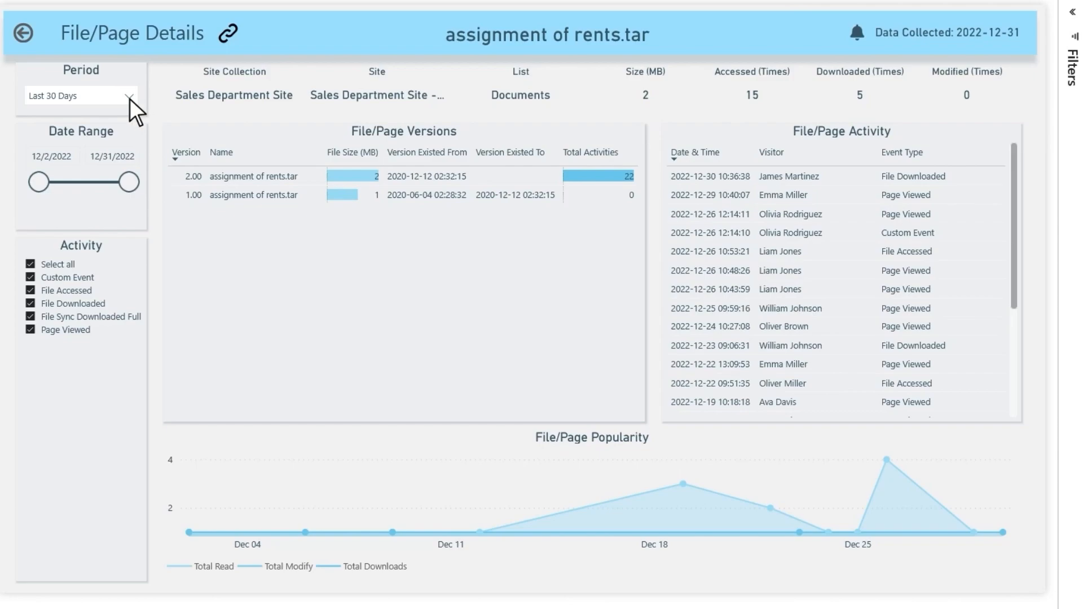
left_click(80, 95)
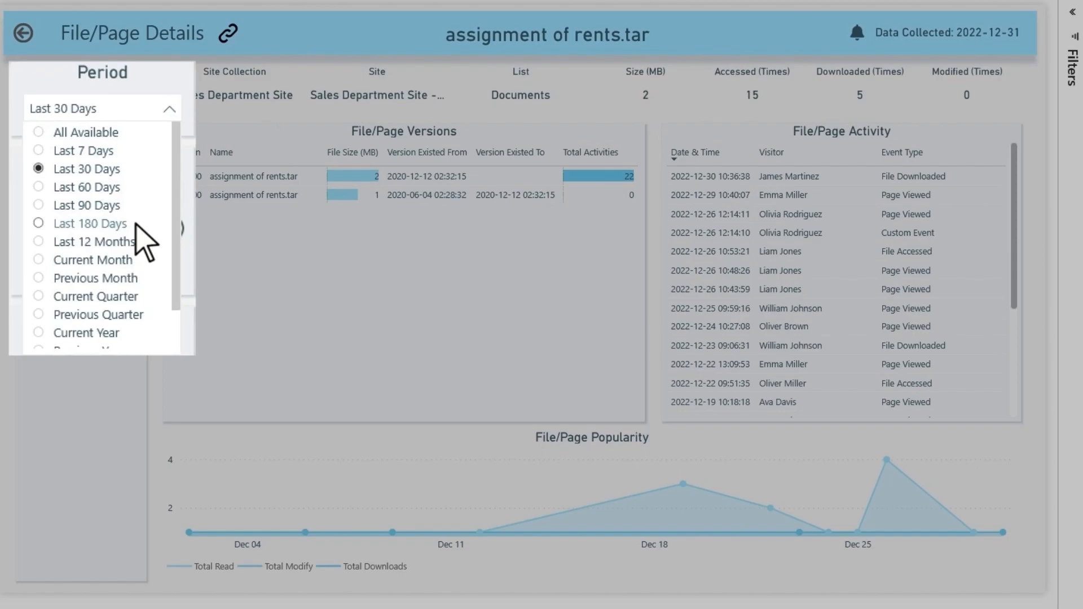
left_click(90, 223)
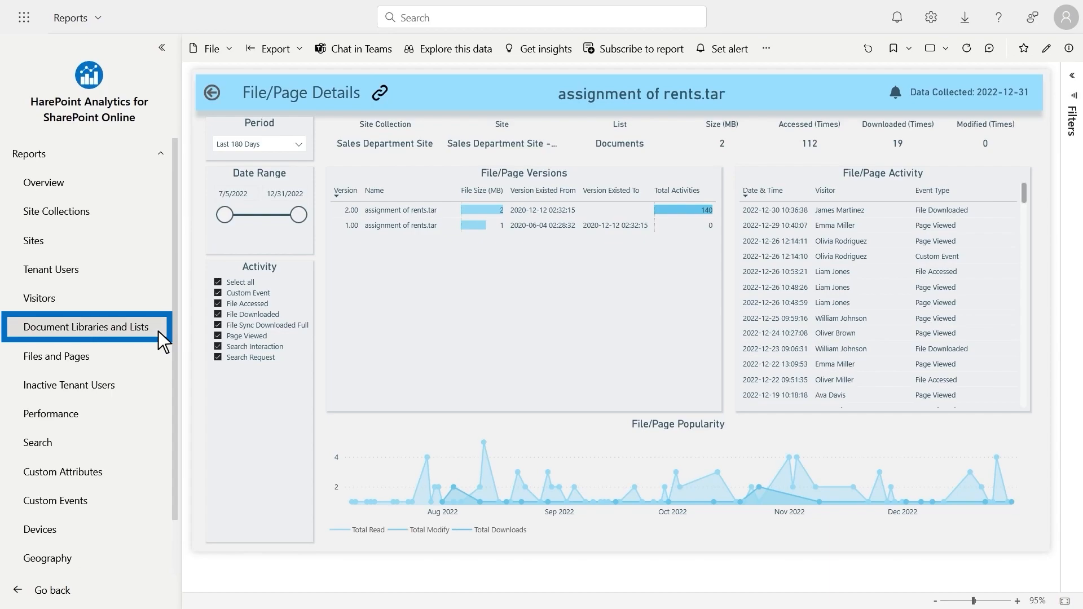
From Document Libraries and Lists, drill through to the Documents library's content report.
left_click(84, 328)
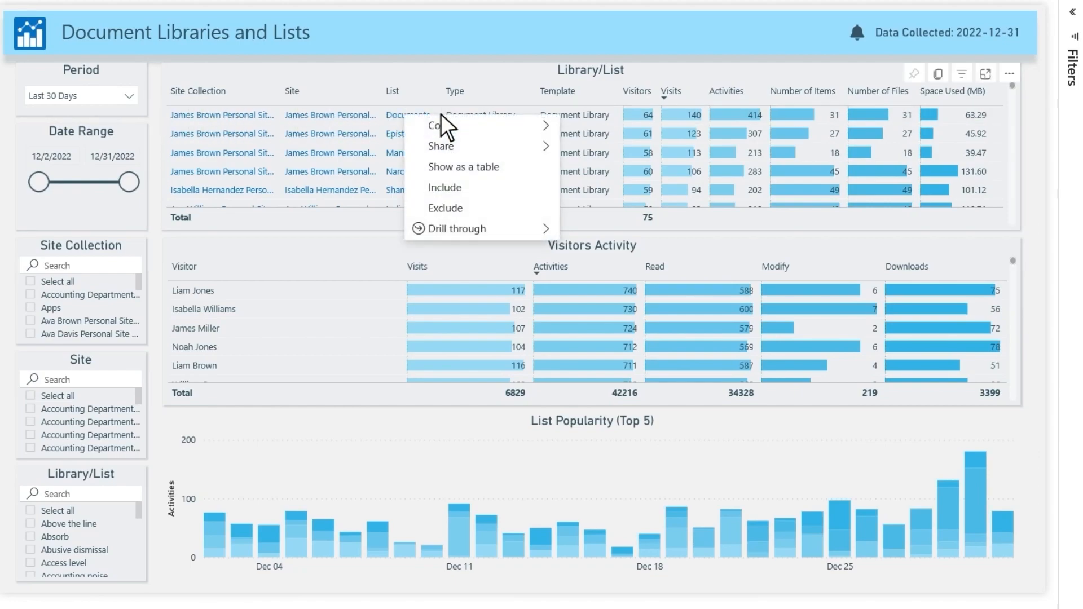
mouse_move(457, 229)
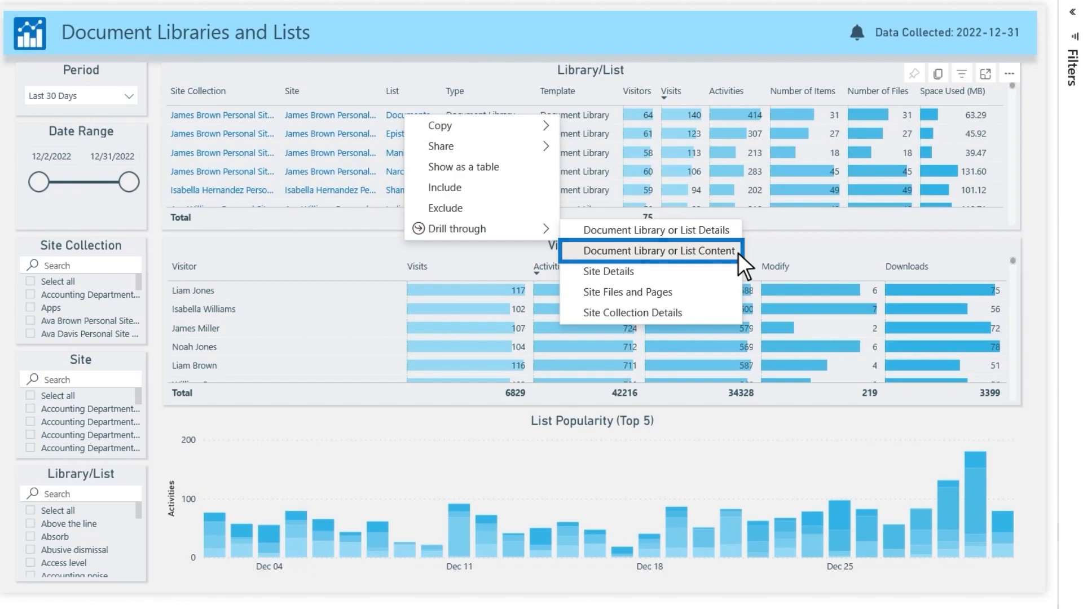
left_click(651, 251)
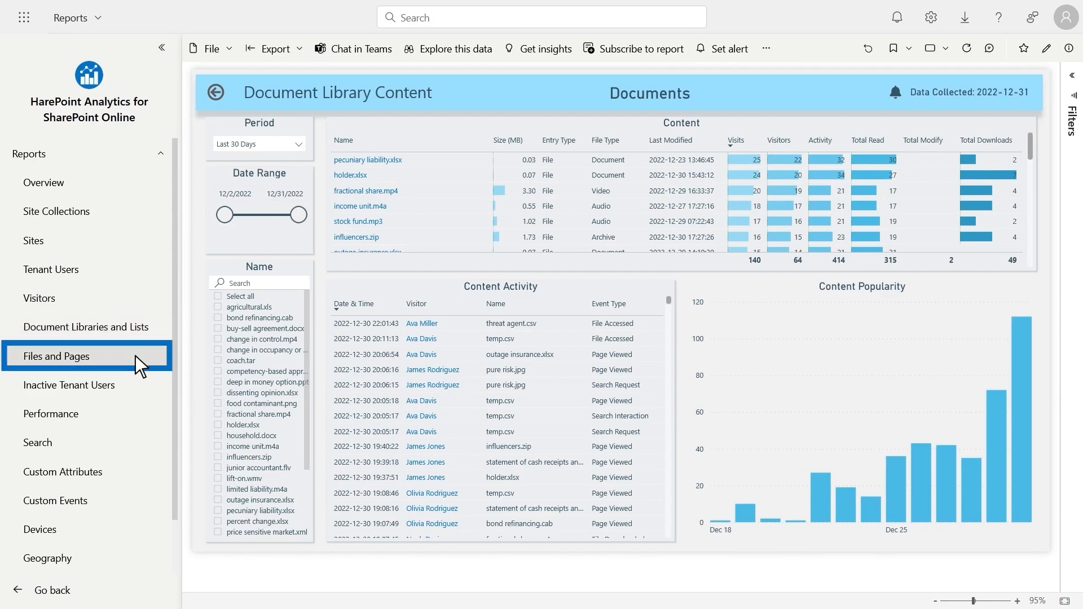
Switch to the tenant-wide Files and Pages report, then to the Visitors report.
left_click(57, 356)
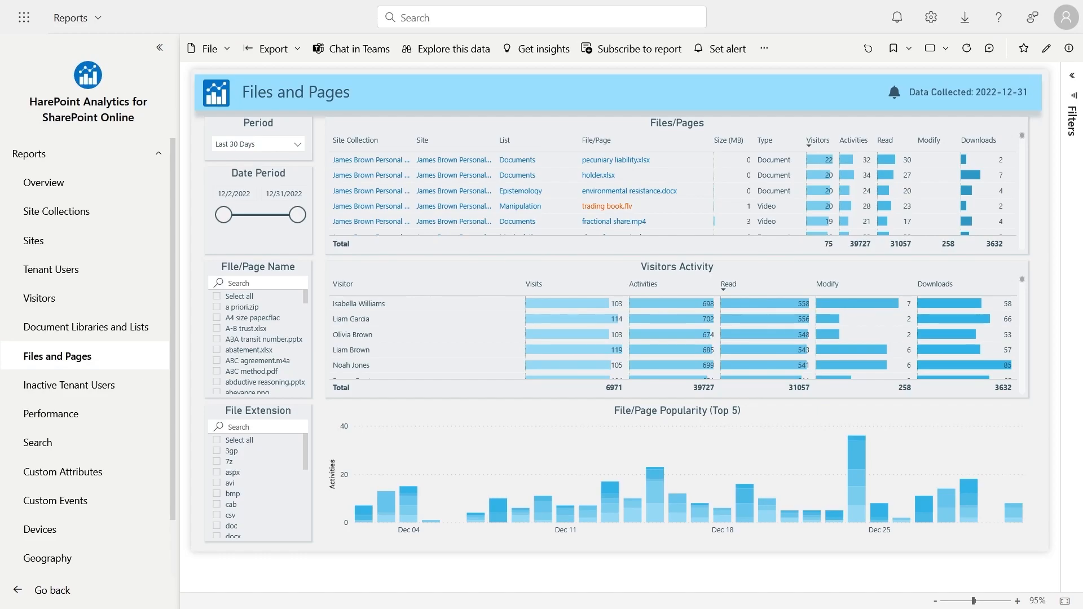
left_click(39, 298)
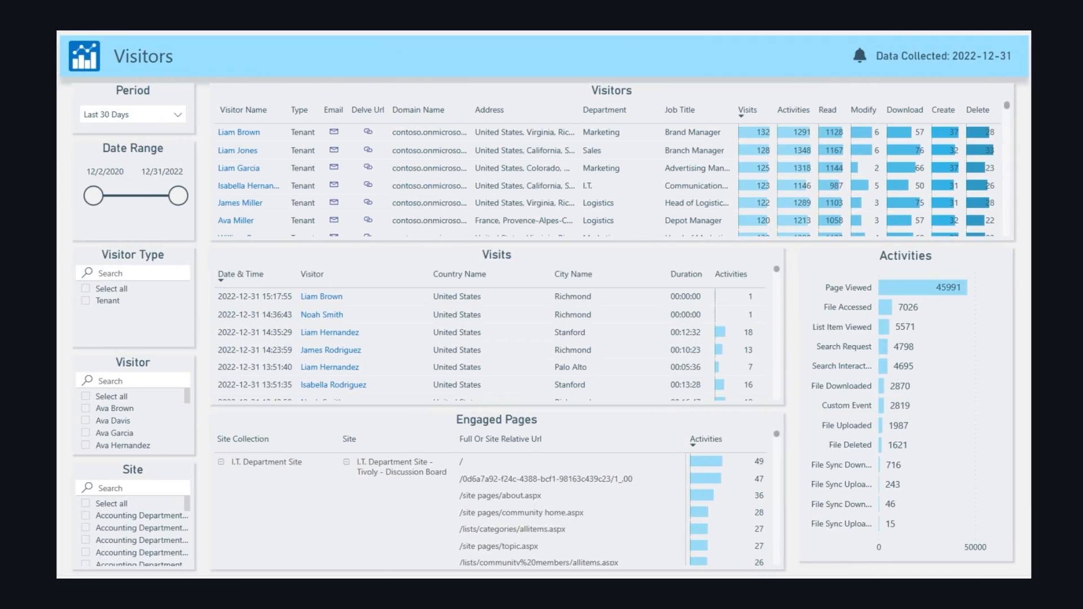